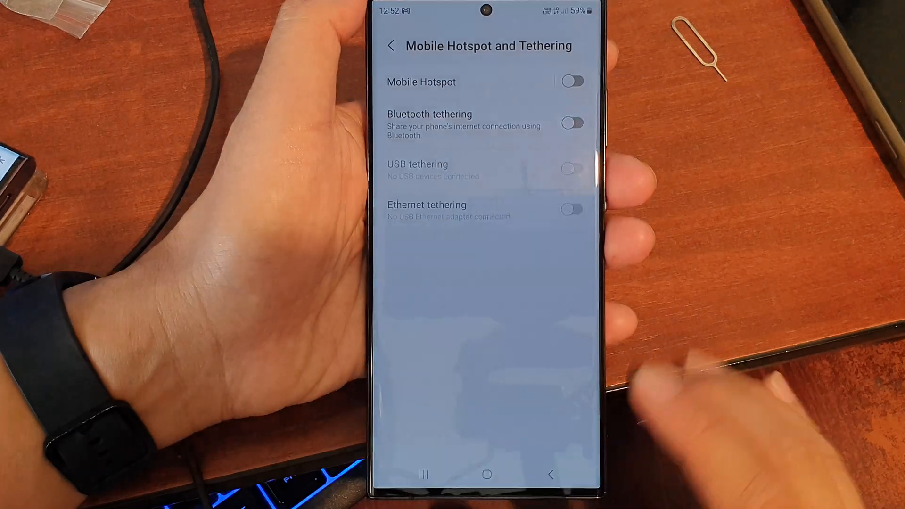
From the notification shade, reach the Connections page of the Galaxy S23 Settings.
click(487, 474)
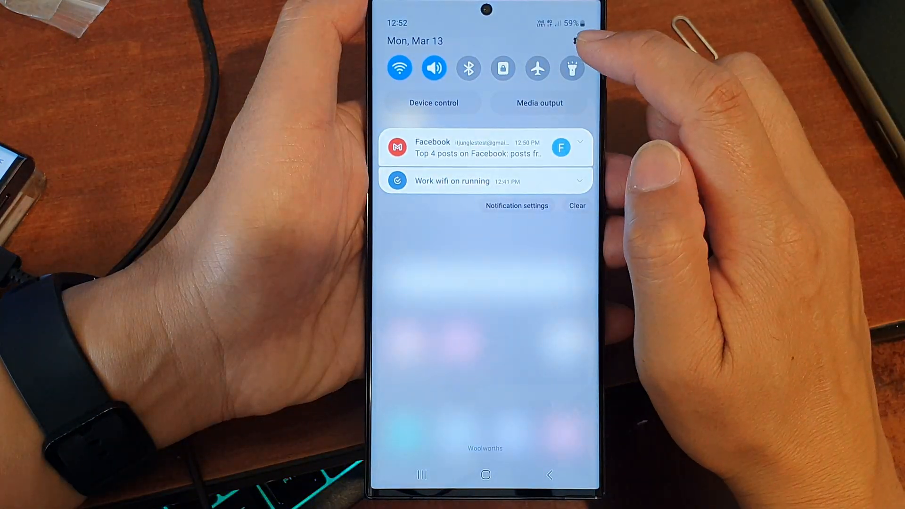
click(575, 41)
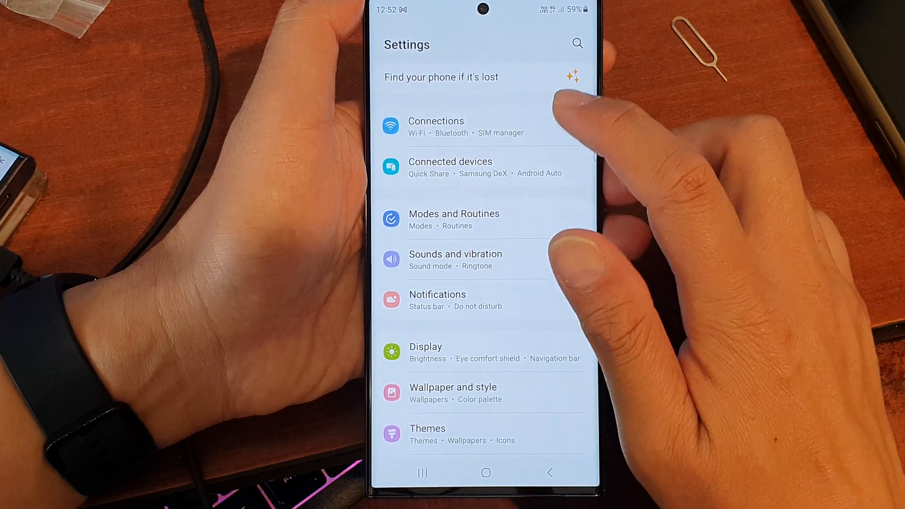
click(435, 122)
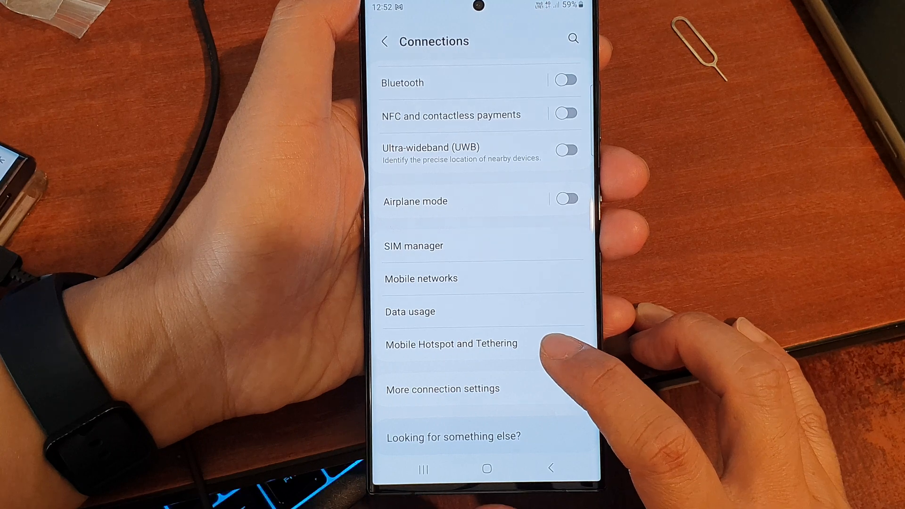
Enter Mobile Hotspot and Tethering, cancel the Samsung DeX prompt, and switch on USB tethering.
click(451, 343)
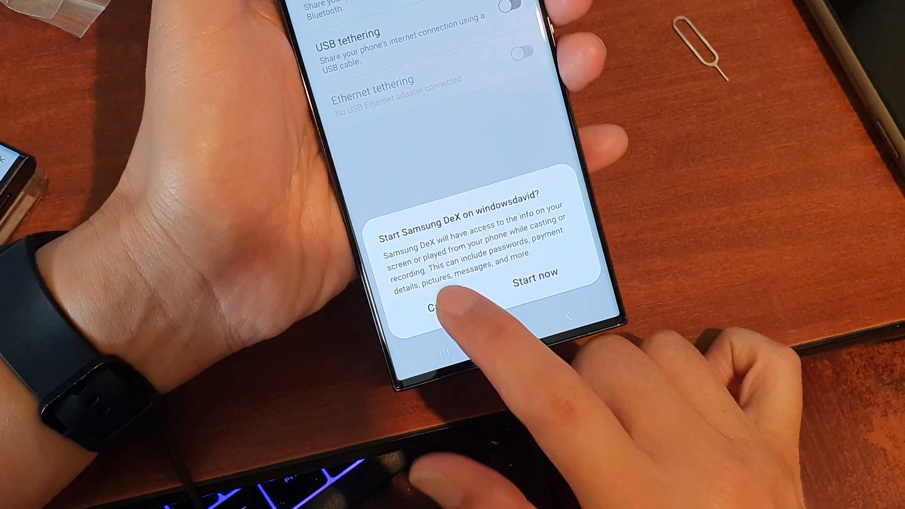
click(444, 309)
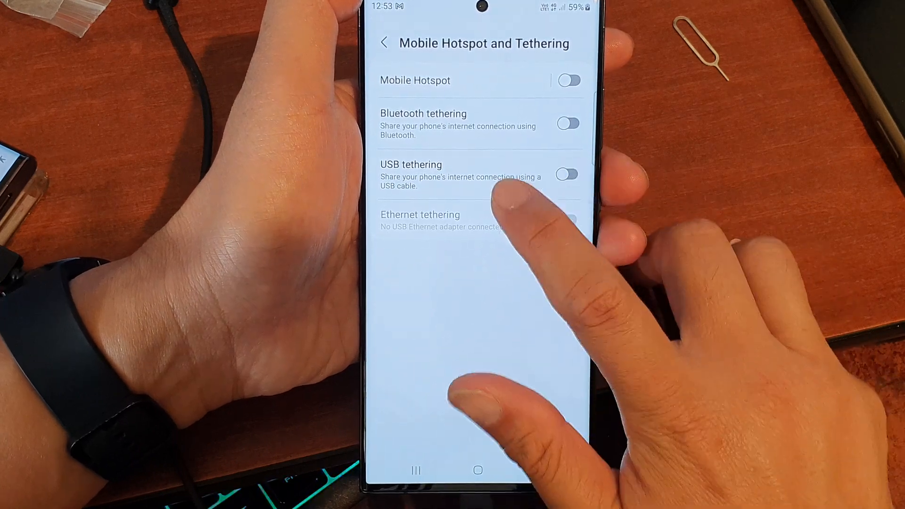
click(567, 174)
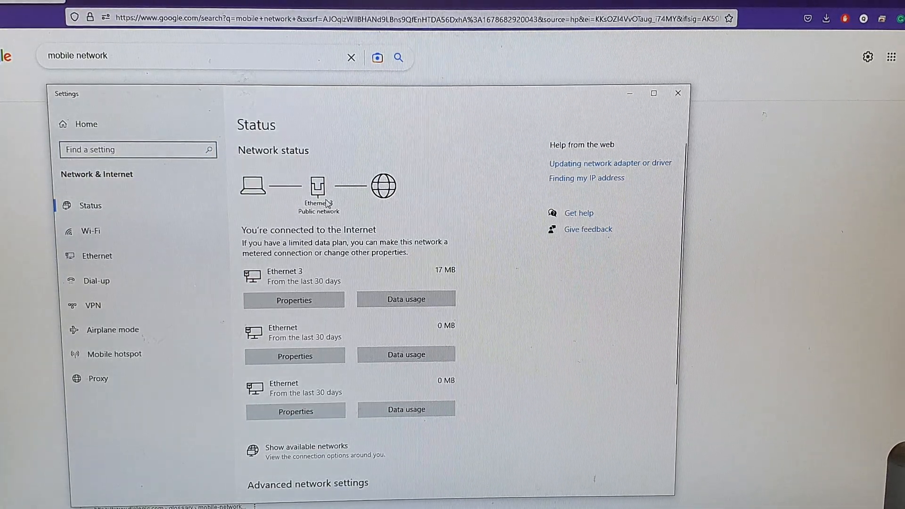
mouse_move(315, 323)
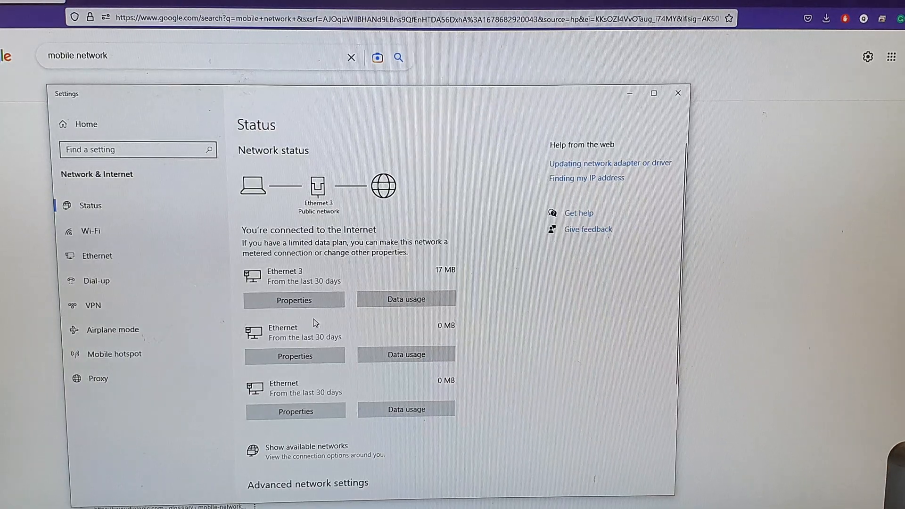
mouse_move(379, 284)
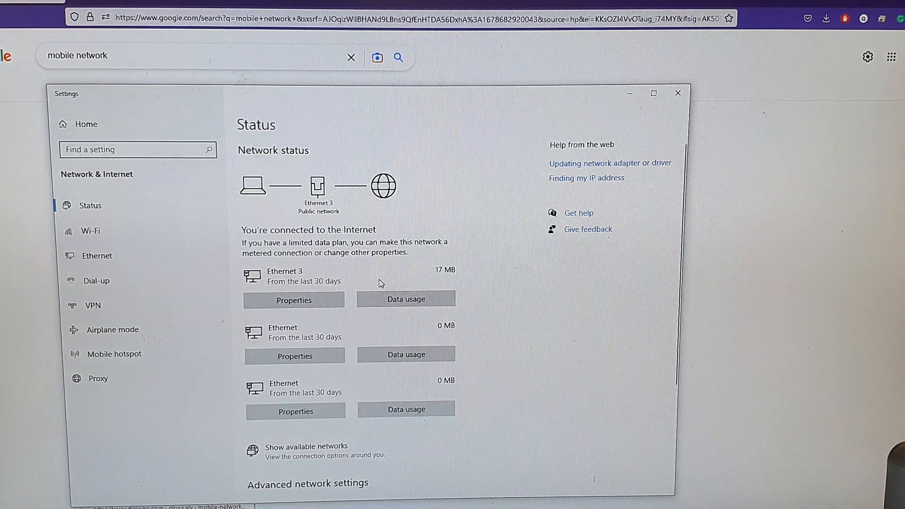
Show the properties of the Ethernet 3 connection, Network 15, from the Status page.
click(97, 256)
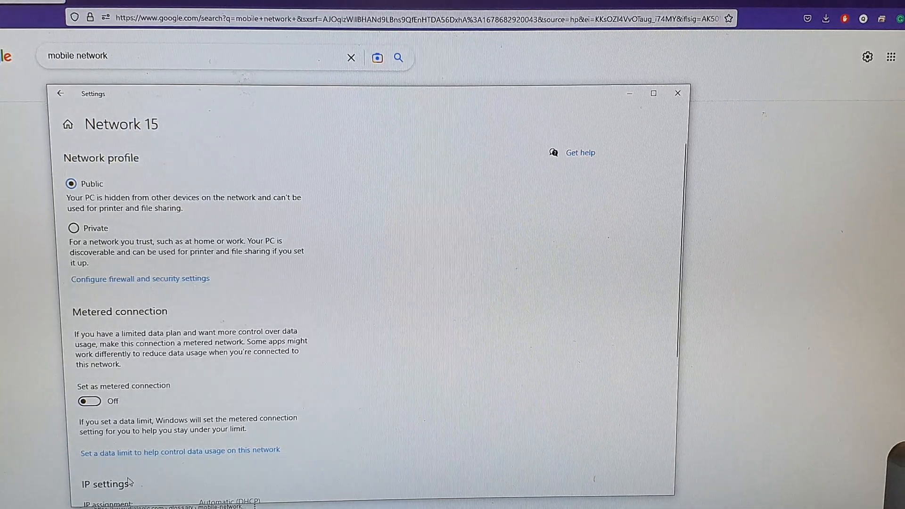
Under Ethernet, set Network 15 as a metered connection and review its IP settings.
click(61, 93)
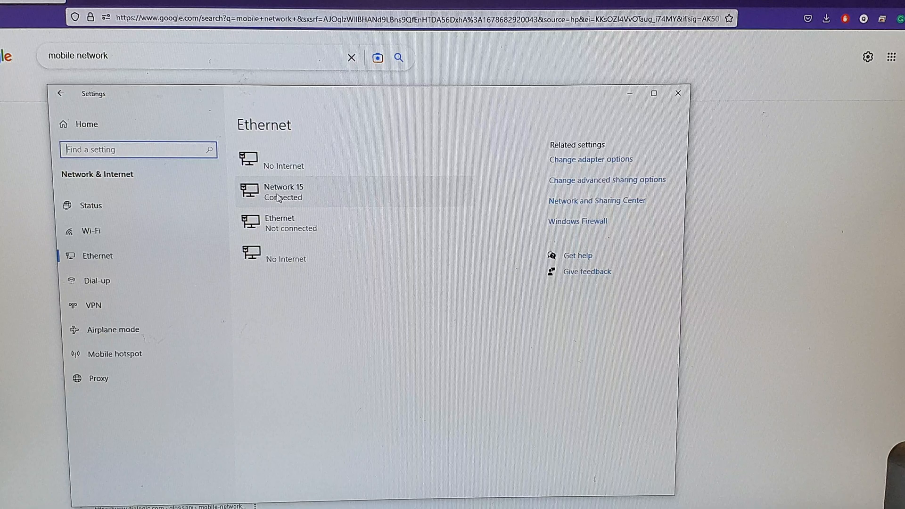
click(283, 191)
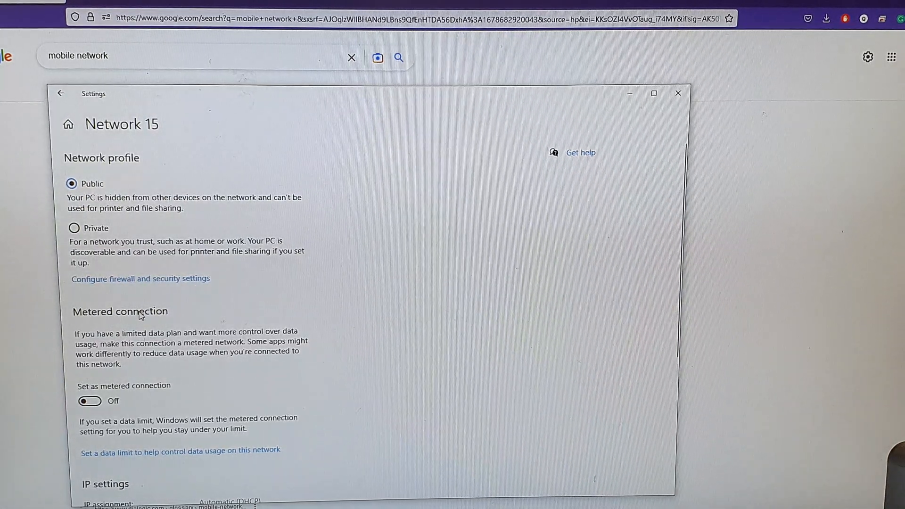
click(89, 401)
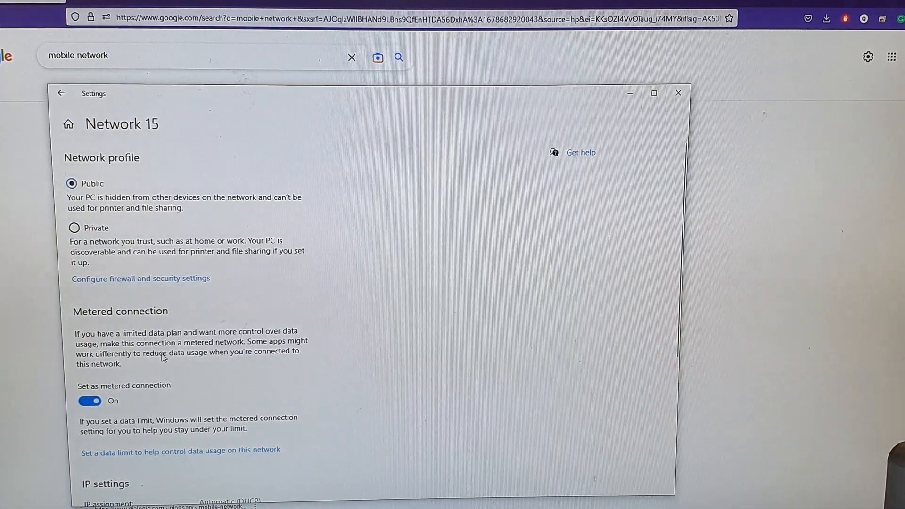
scroll(down, 3)
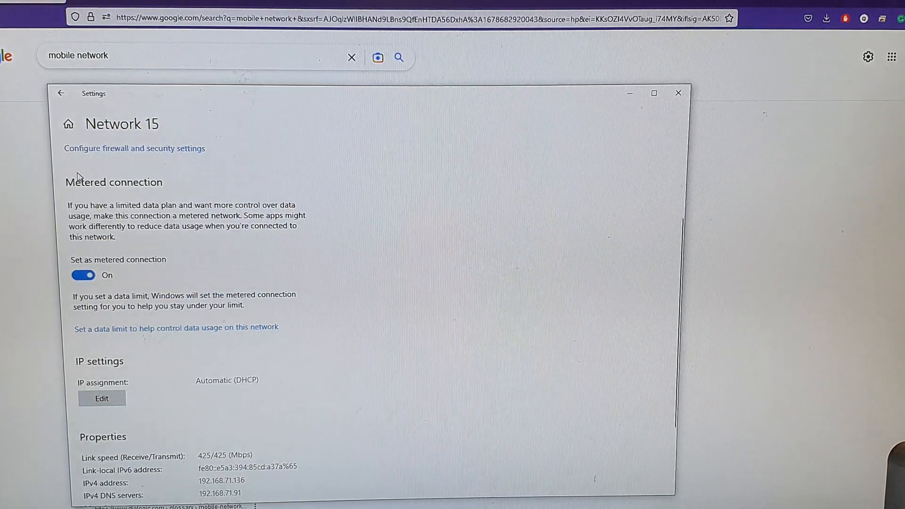
Return Windows to the network Status overview, then switch USB tethering on again on the phone.
click(60, 94)
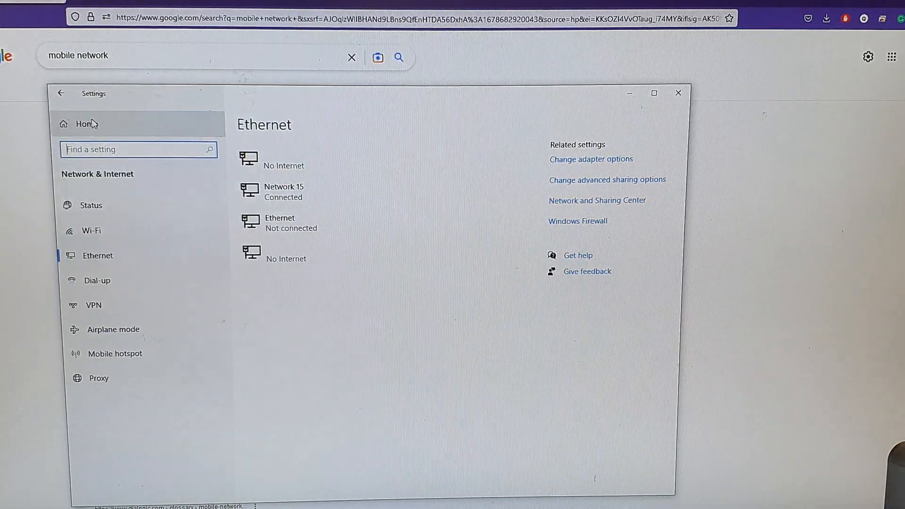
click(90, 205)
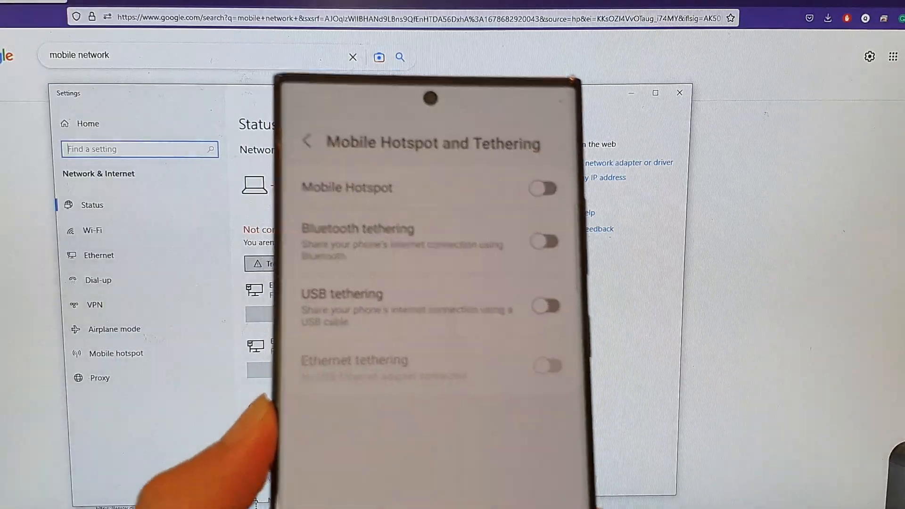
click(546, 305)
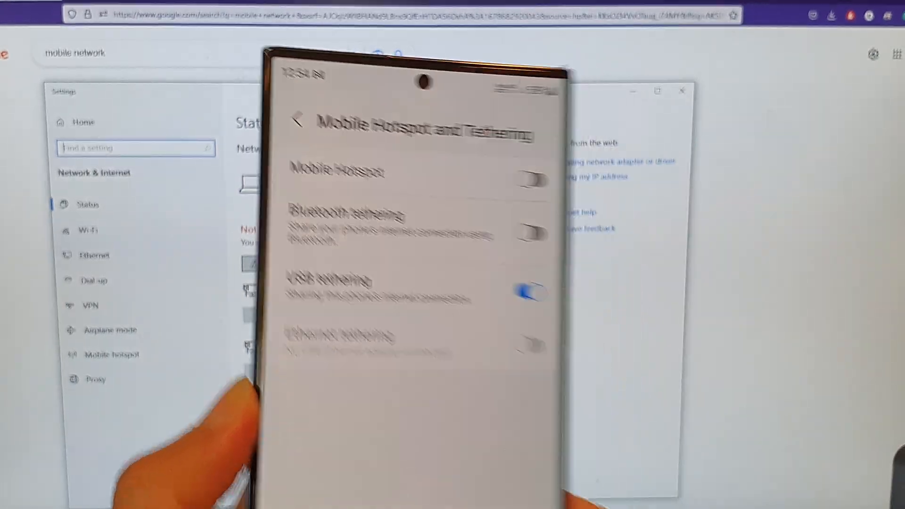